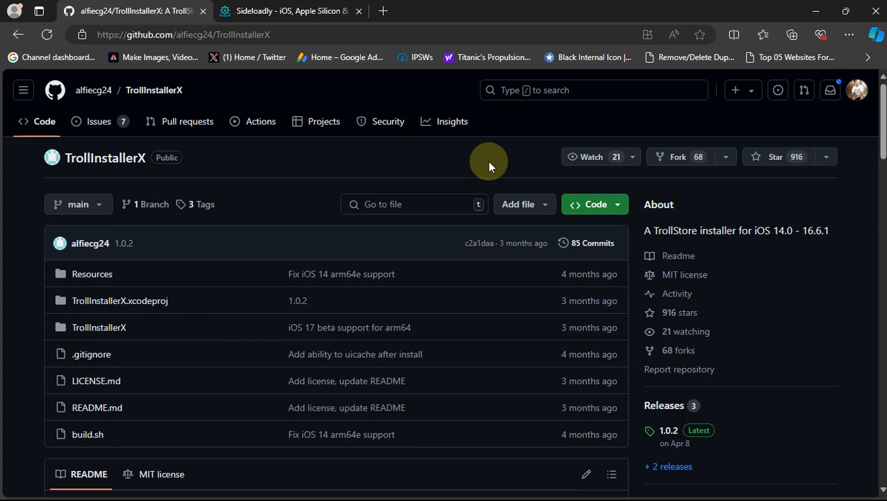
{"action": "mouse_move", "coordinate": [452, 164]}
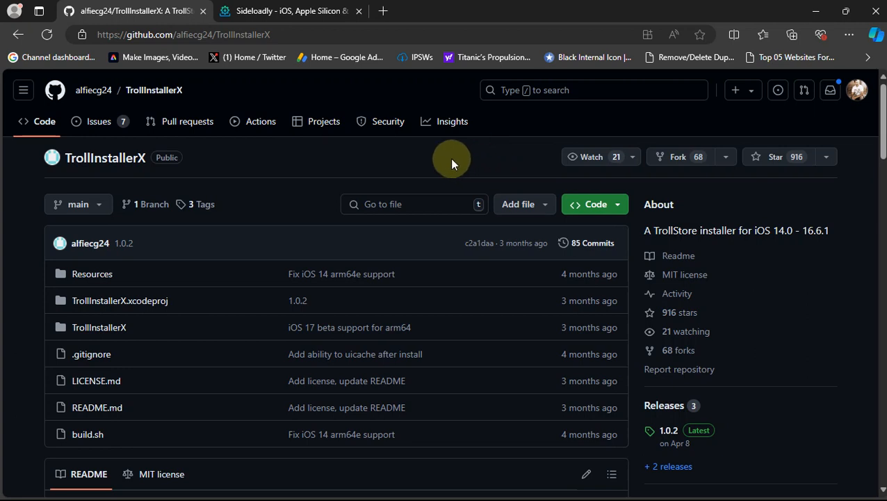
{"action": "mouse_move", "coordinate": [216, 165]}
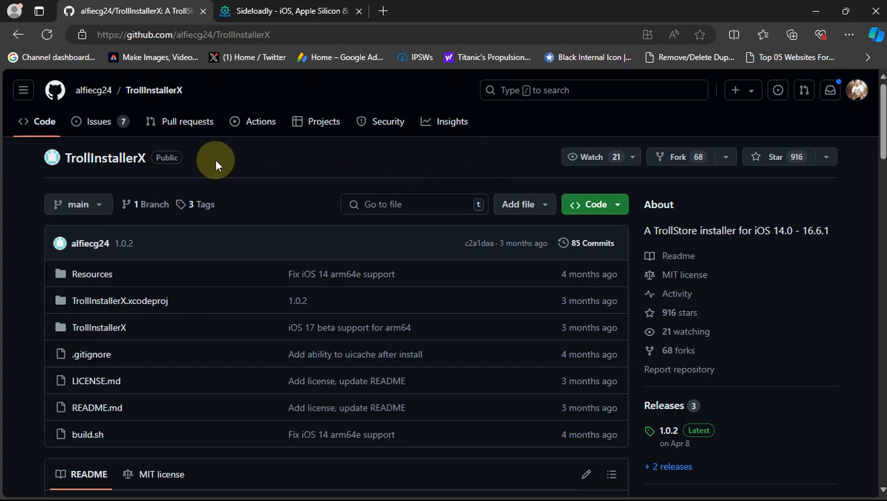
Reach the TrollInstallerX 1.0.2 release on GitHub and its Assets list with TrollInstallerX.ipa
{"action": "scroll", "scroll_direction": "down", "scroll_amount": 3}
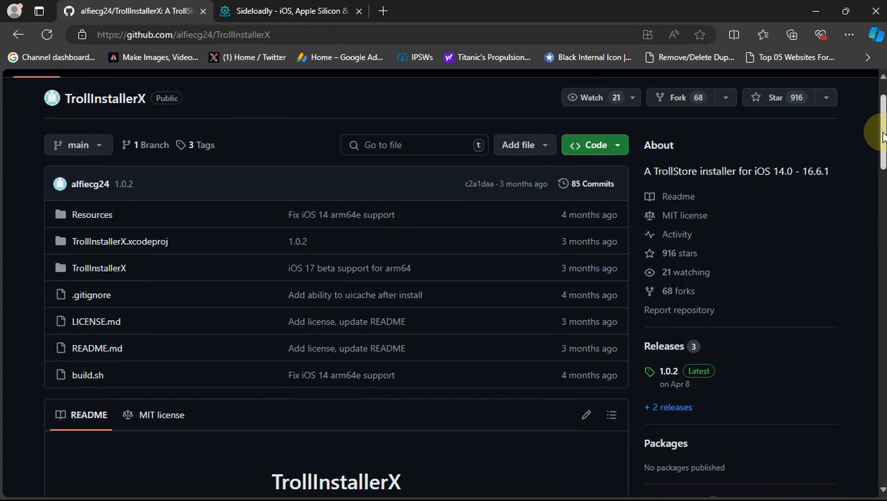
{"action": "scroll", "scroll_direction": "down", "scroll_amount": 3}
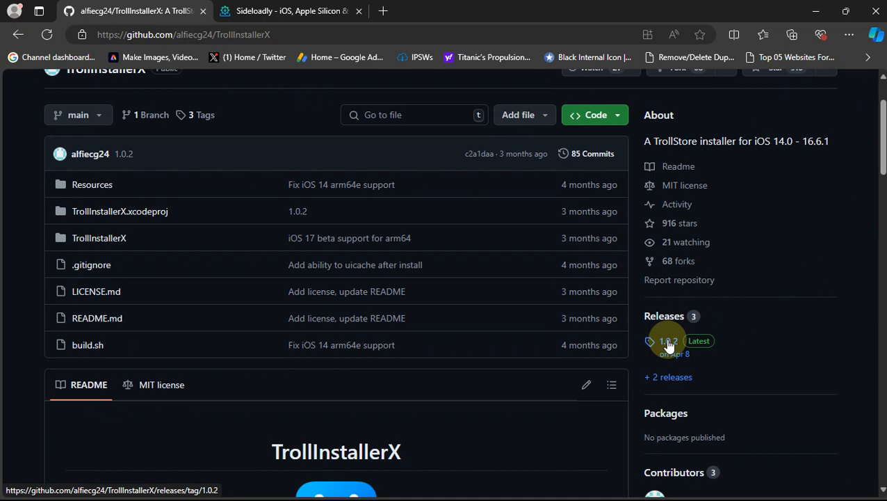
{"action": "left_click", "coordinate": [666, 341]}
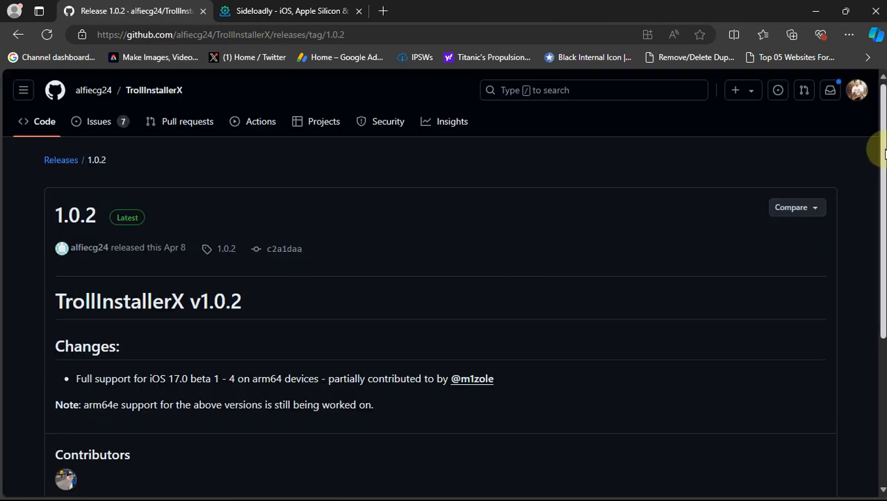
{"action": "scroll", "scroll_direction": "down", "scroll_amount": 3}
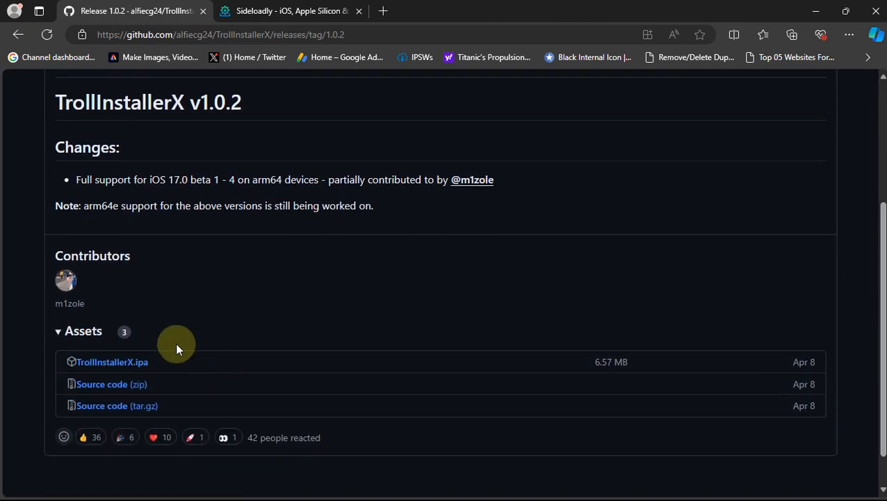
{"action": "mouse_move", "coordinate": [112, 362]}
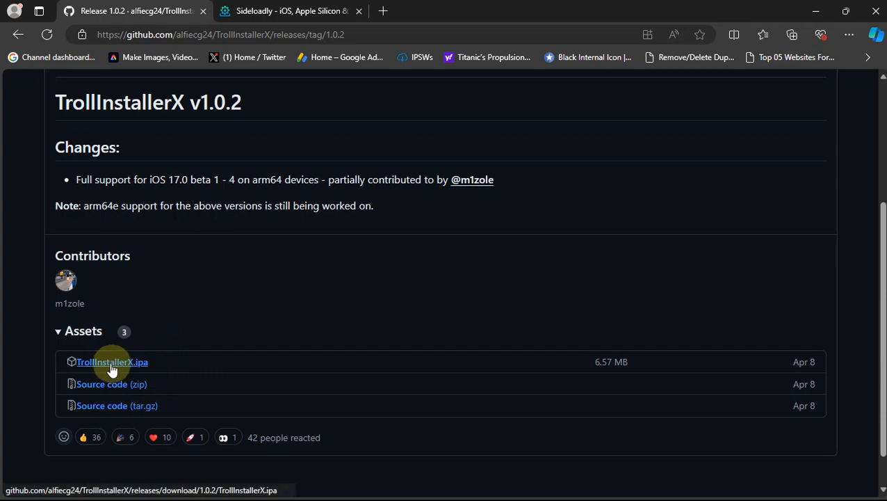
{"action": "mouse_move", "coordinate": [331, 336]}
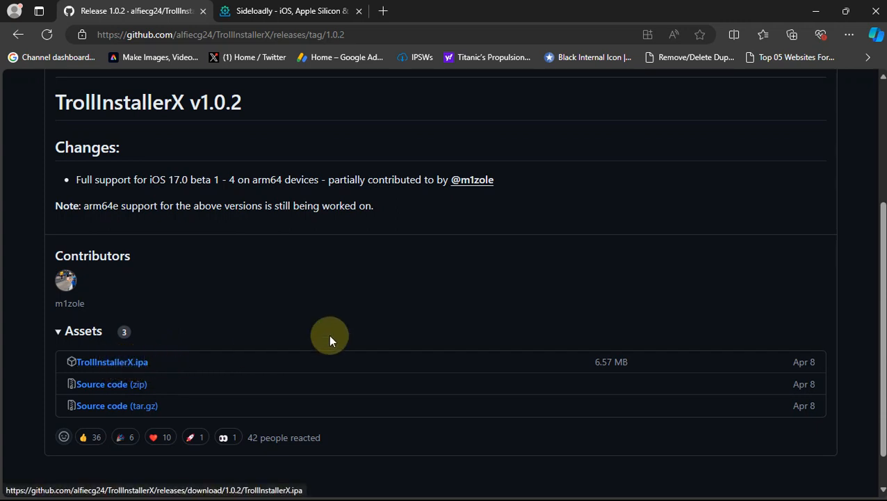
{"action": "mouse_move", "coordinate": [500, 279]}
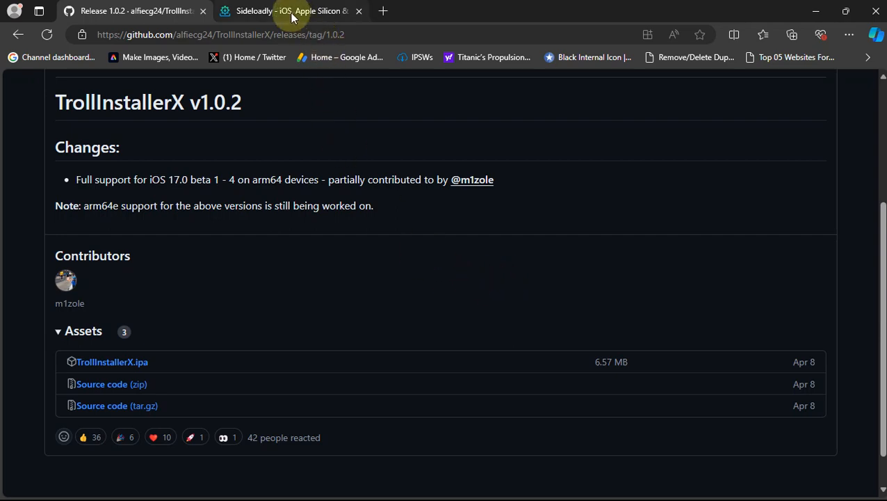
Bring up sideloadly.io and its Windows and macOS download buttons
{"action": "left_click", "coordinate": [292, 11]}
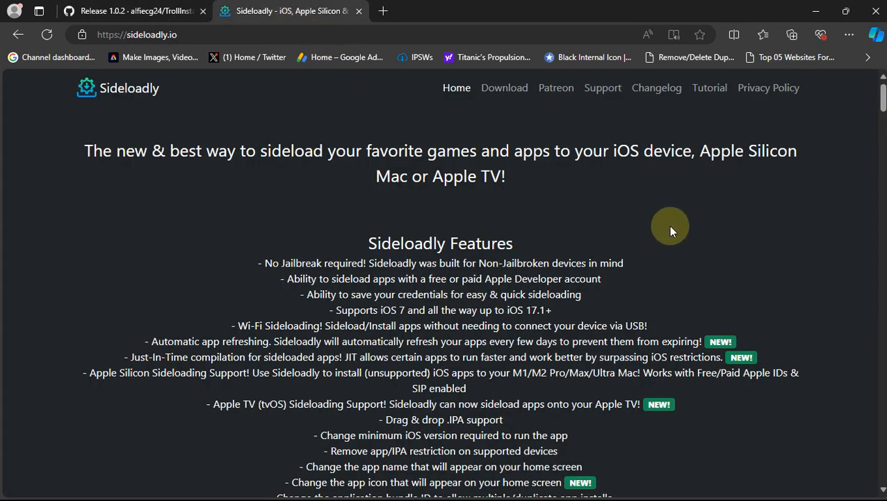
{"action": "mouse_move", "coordinate": [370, 144]}
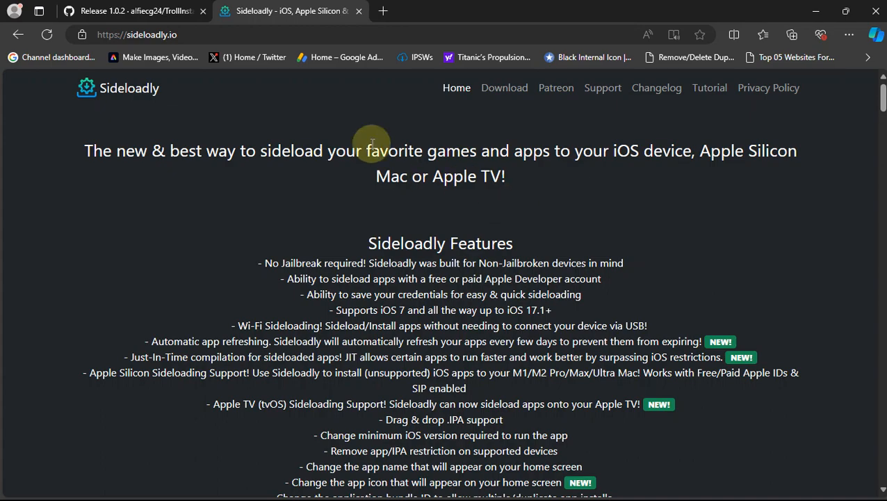
{"action": "mouse_move", "coordinate": [884, 97]}
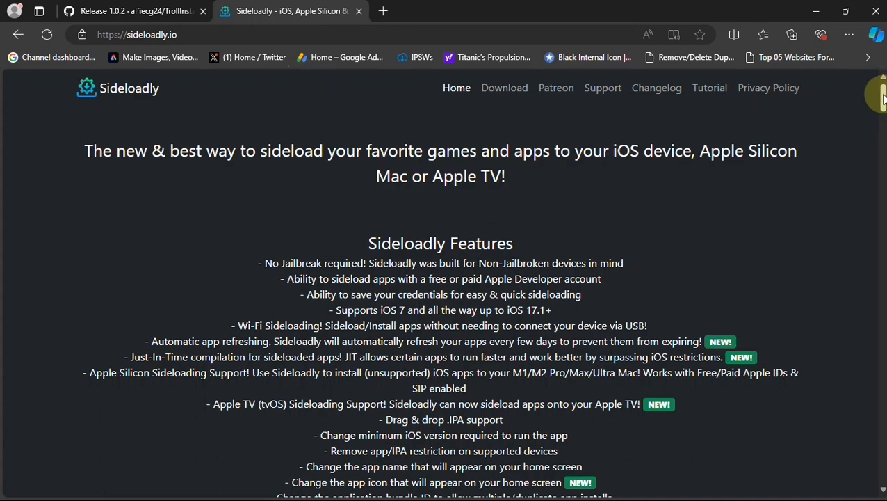
{"action": "scroll", "scroll_direction": "down", "scroll_amount": 3}
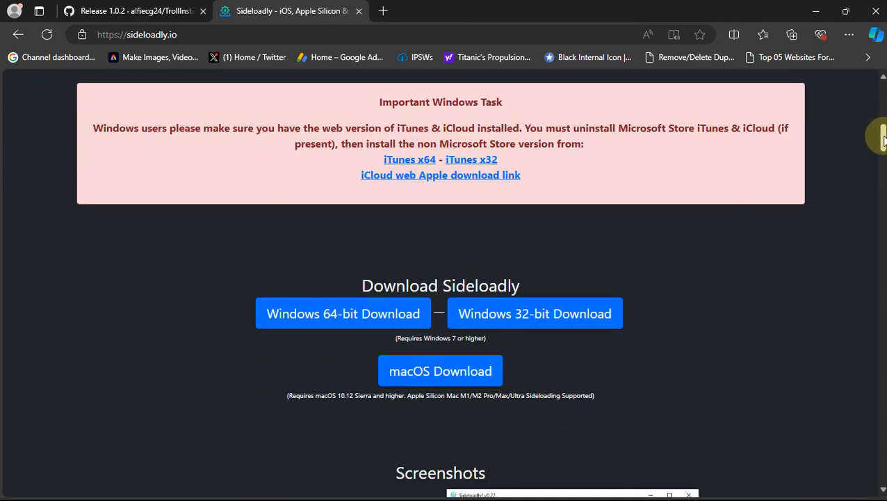
{"action": "mouse_move", "coordinate": [482, 237]}
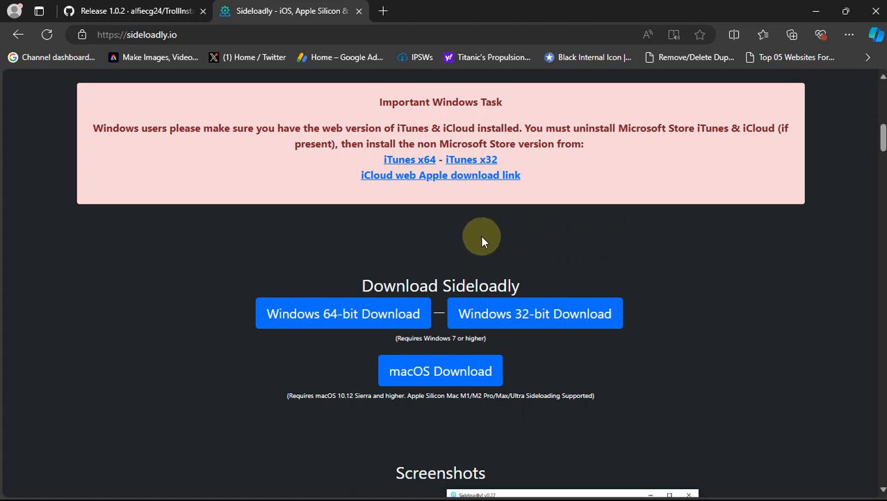
{"action": "mouse_move", "coordinate": [422, 175]}
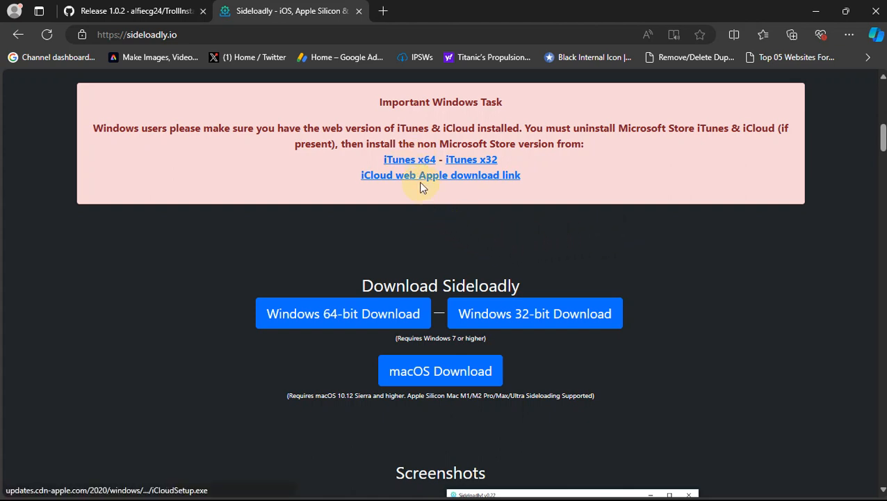
{"action": "scroll", "scroll_direction": "down", "scroll_amount": 3}
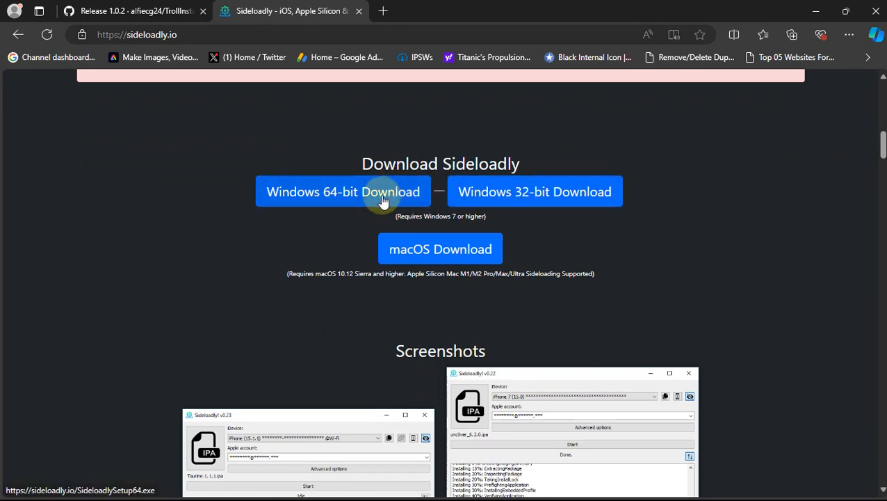
{"action": "mouse_move", "coordinate": [609, 242]}
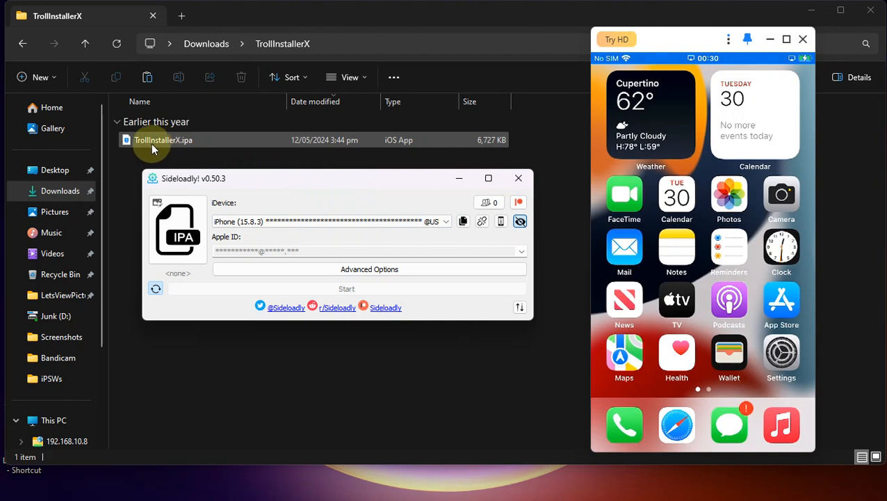
{"action": "mouse_move", "coordinate": [167, 142]}
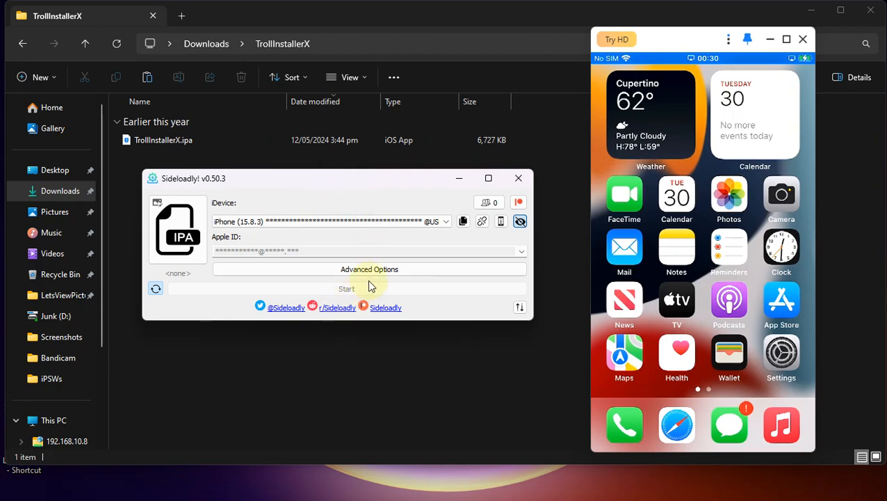
{"action": "mouse_move", "coordinate": [659, 228]}
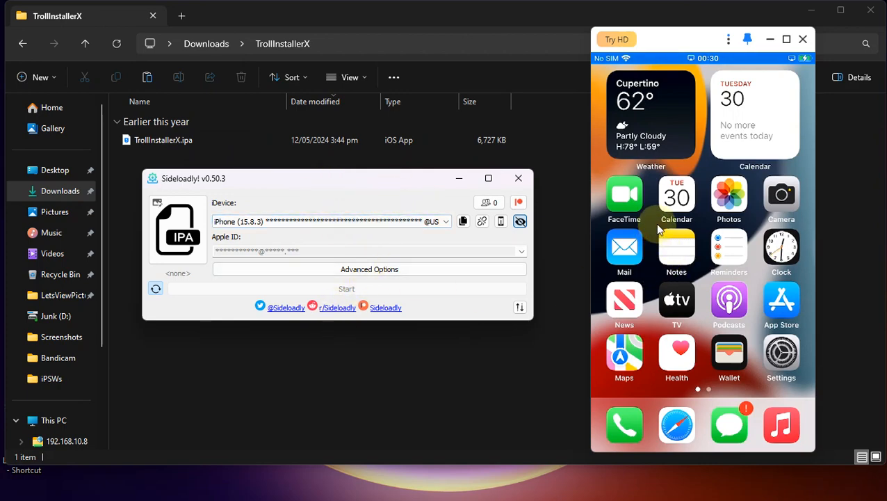
Load TrollInstallerX.ipa from Downloads into Sideloadly for the connected iPhone
{"action": "left_click", "coordinate": [782, 350]}
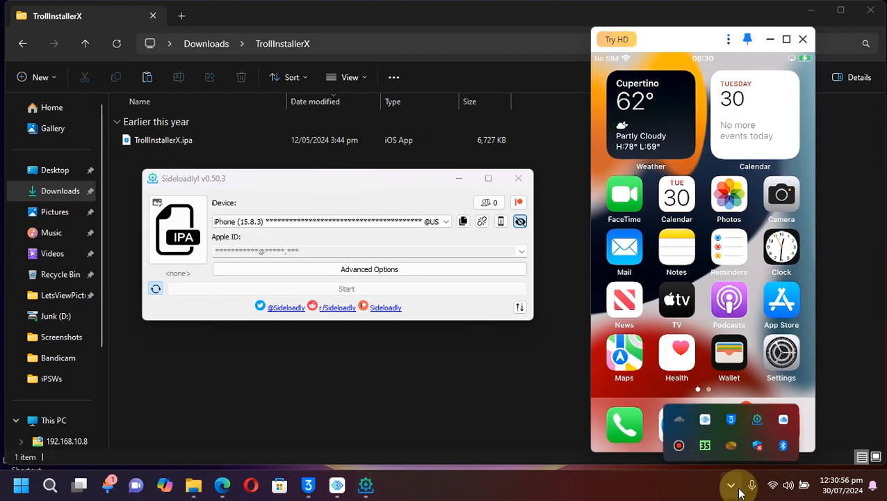
{"action": "mouse_move", "coordinate": [643, 489]}
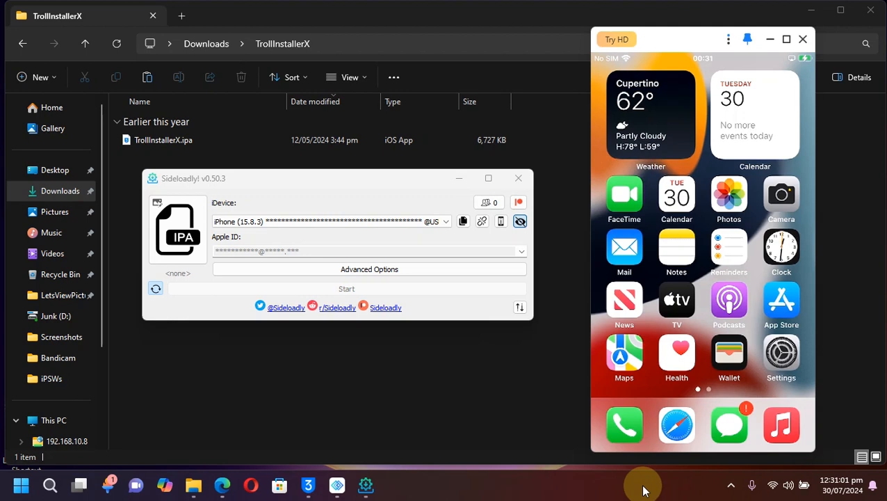
{"action": "left_click", "coordinate": [164, 139]}
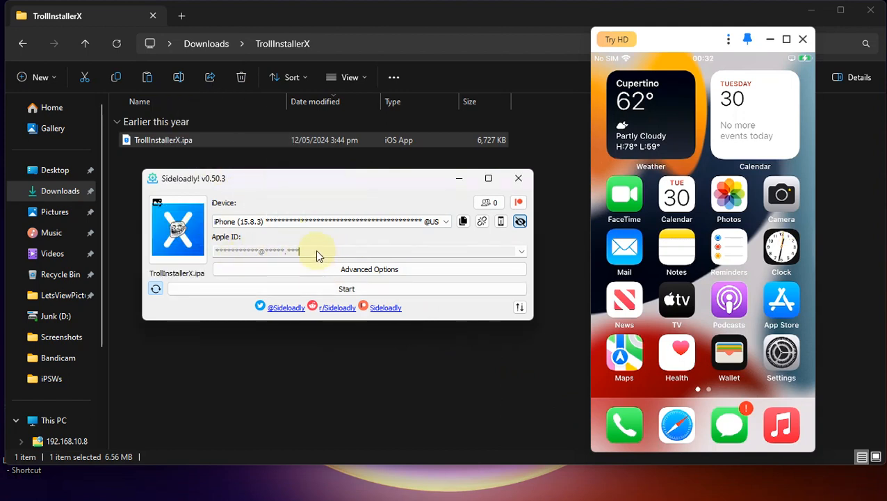
Sideload TrollInstallerX.ipa to the iPhone until Sideloadly reports Done
{"action": "left_click", "coordinate": [346, 288]}
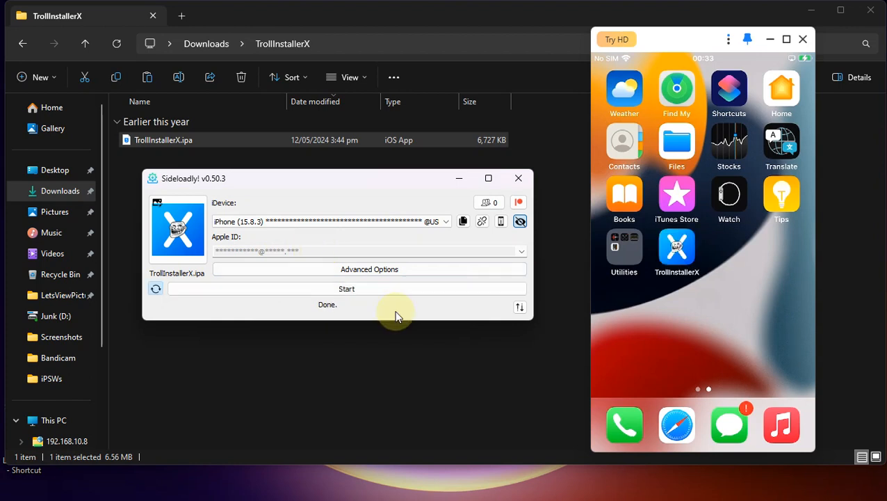
{"action": "mouse_move", "coordinate": [676, 251]}
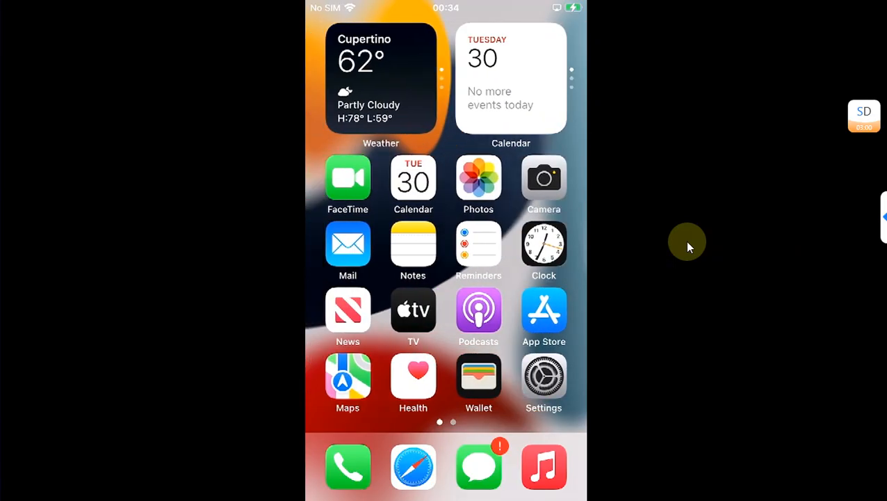
Visit iOS Settings to trust the developer, then return to the home screen
{"action": "left_click", "coordinate": [544, 378]}
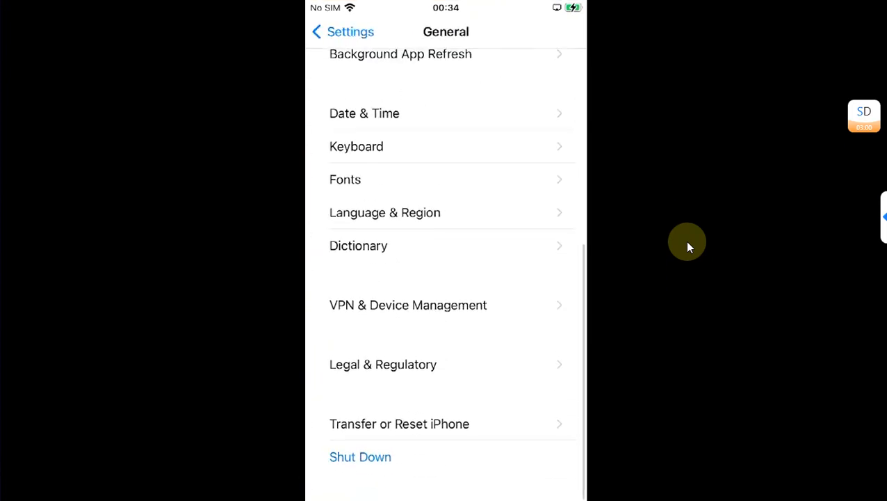
{"action": "mouse_move", "coordinate": [643, 281]}
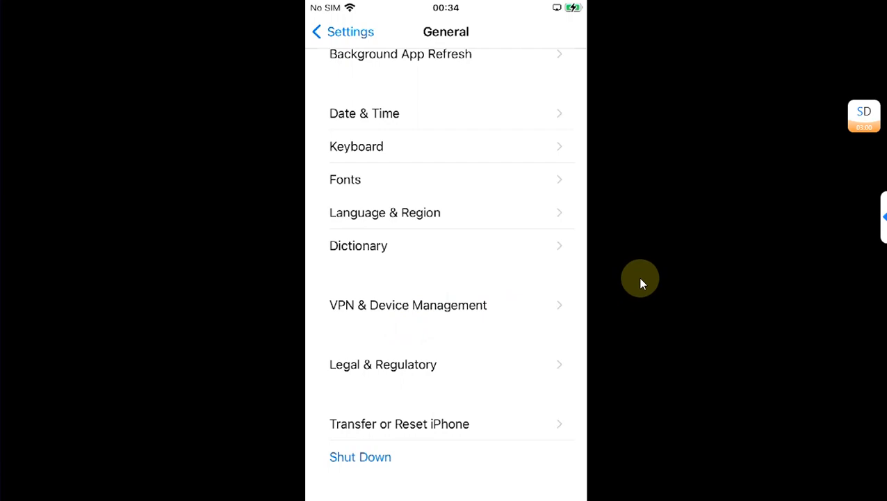
{"action": "key", "text": "home"}
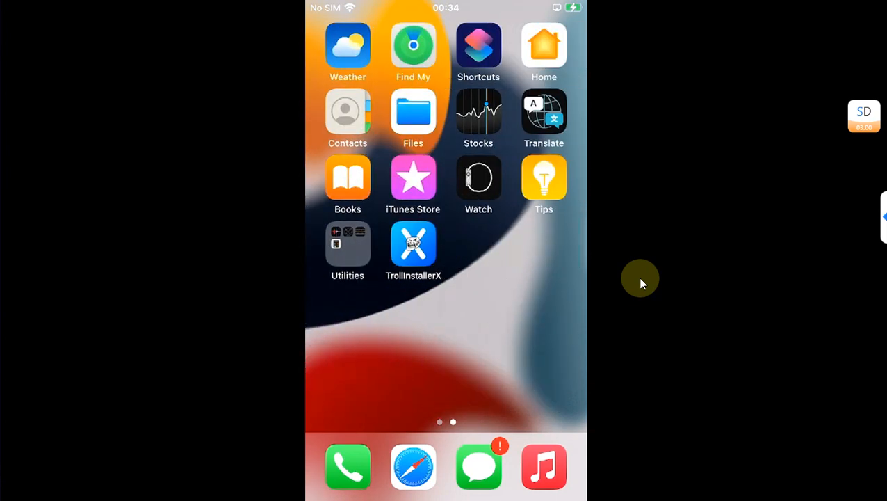
Launch TrollInstallerX and begin the Install TrollStore process
{"action": "left_click", "coordinate": [413, 248]}
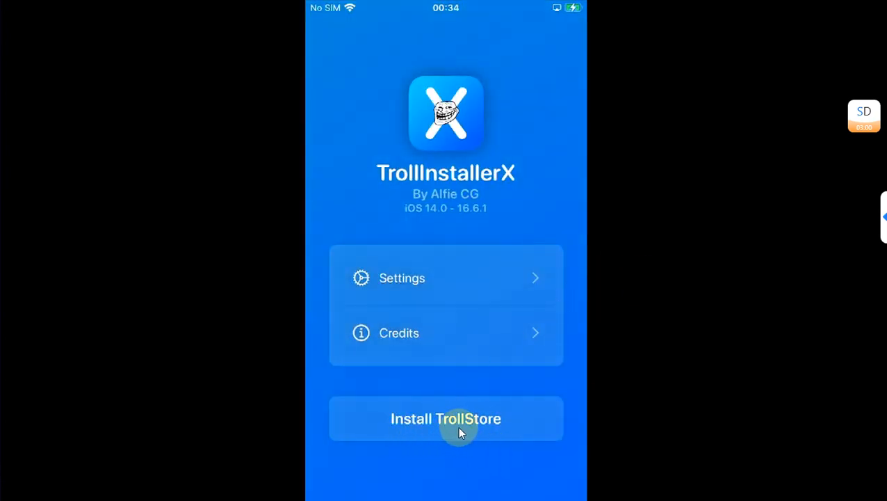
{"action": "left_click", "coordinate": [445, 417]}
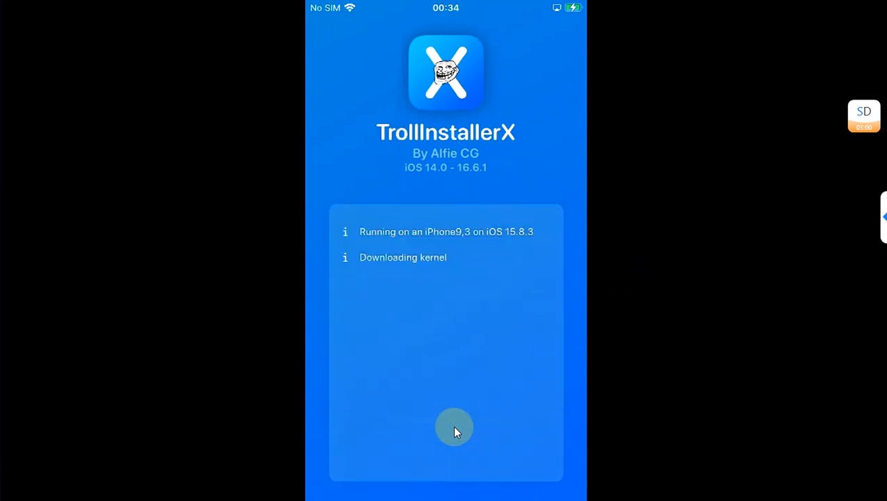
{"action": "mouse_move", "coordinate": [490, 278]}
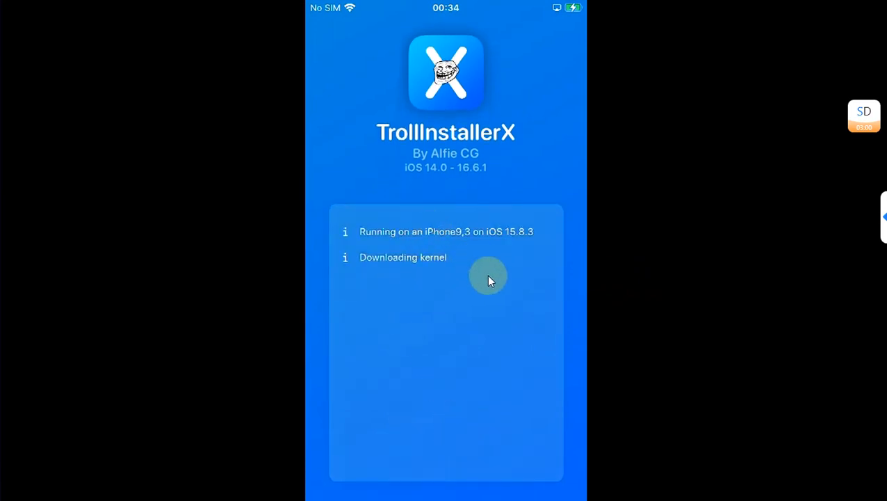
{"action": "mouse_move", "coordinate": [517, 239]}
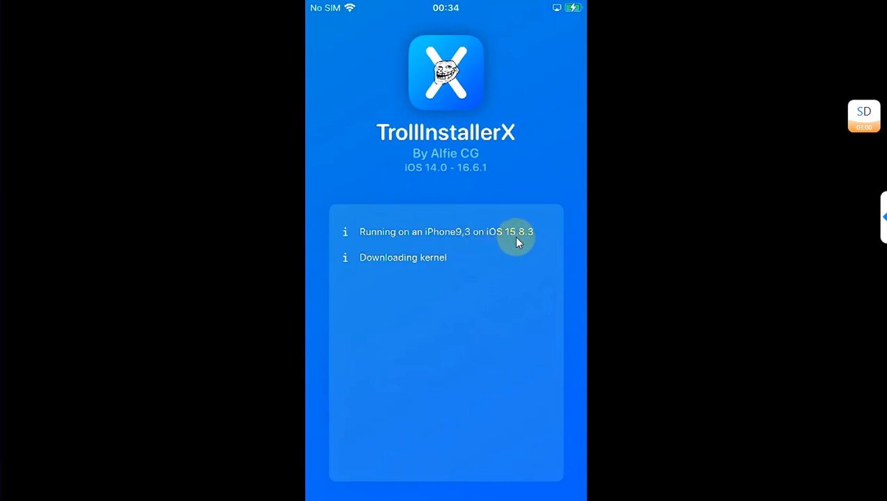
{"action": "mouse_move", "coordinate": [448, 239]}
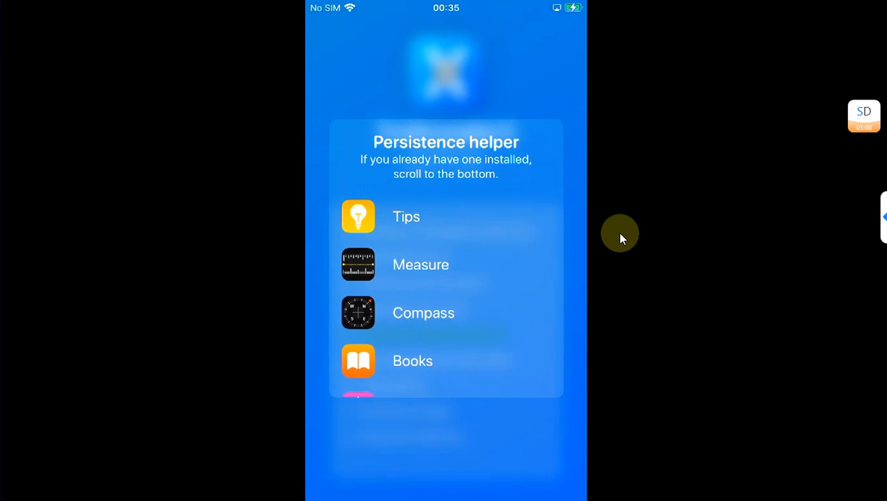
Choose Tips as the persistence helper and let the TrollStore install finish
{"action": "scroll", "scroll_direction": "down", "scroll_amount": 3}
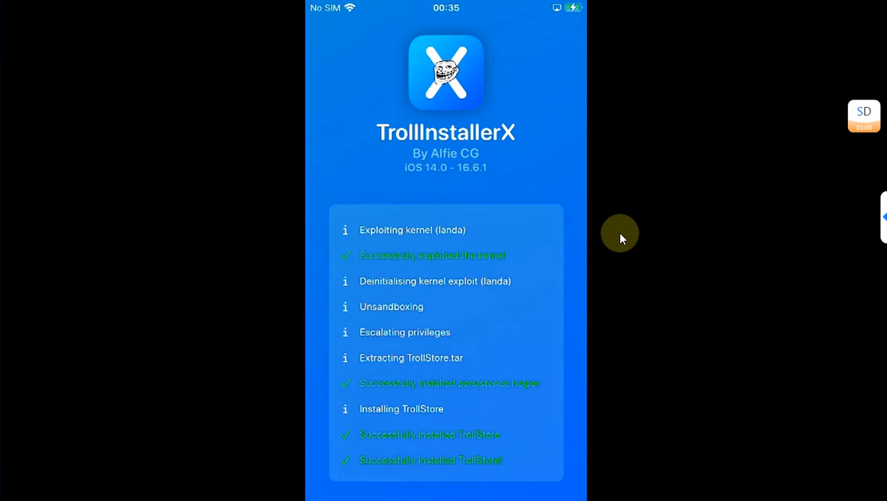
{"action": "mouse_move", "coordinate": [659, 262]}
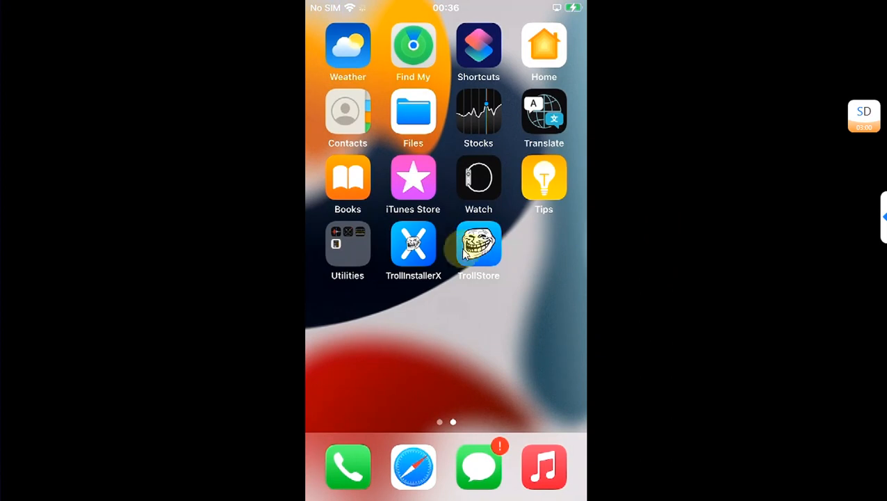
Launch TrollStore and check its Settings show ldid and the Tips helper installed
{"action": "left_click", "coordinate": [478, 248]}
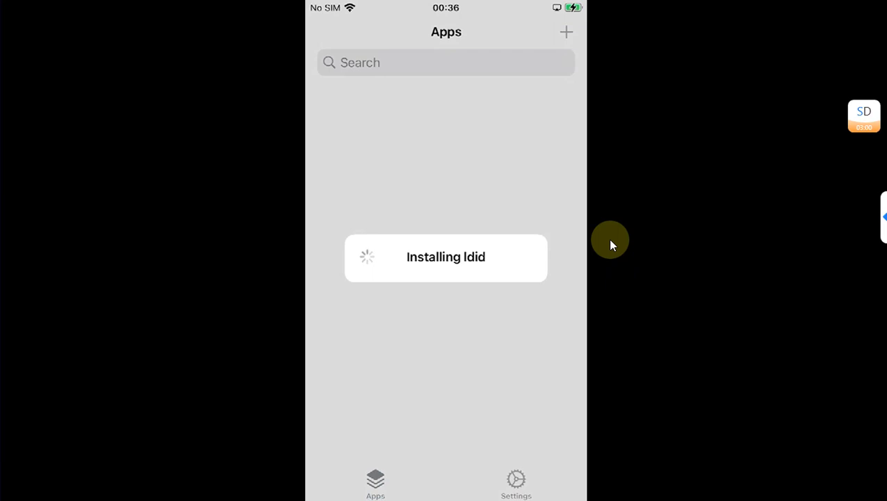
{"action": "left_click", "coordinate": [516, 484]}
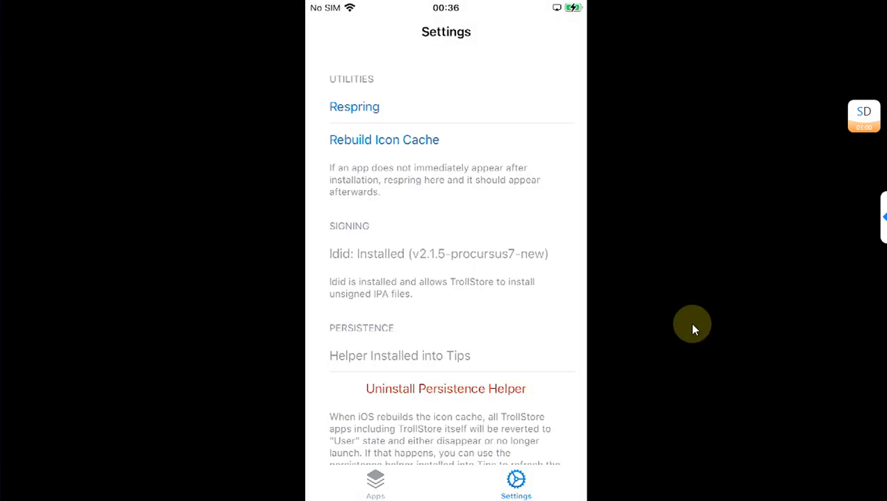
{"action": "mouse_move", "coordinate": [646, 269]}
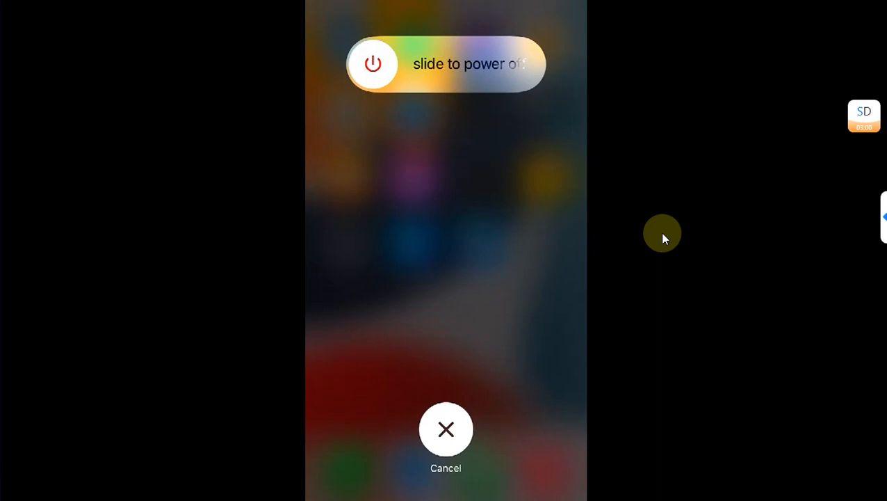
Restart the iPhone and confirm TrollStore 2.0.15 still opens to its Apps list
{"action": "left_click", "coordinate": [445, 429]}
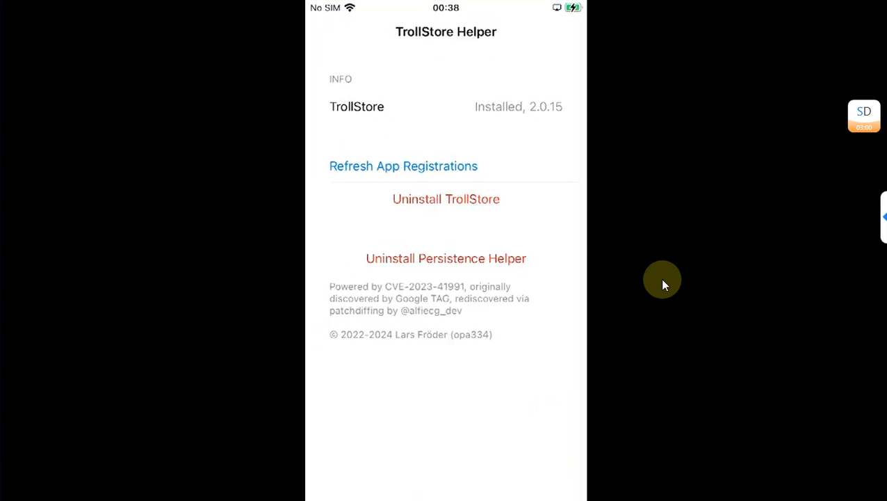
{"action": "left_click", "coordinate": [376, 484]}
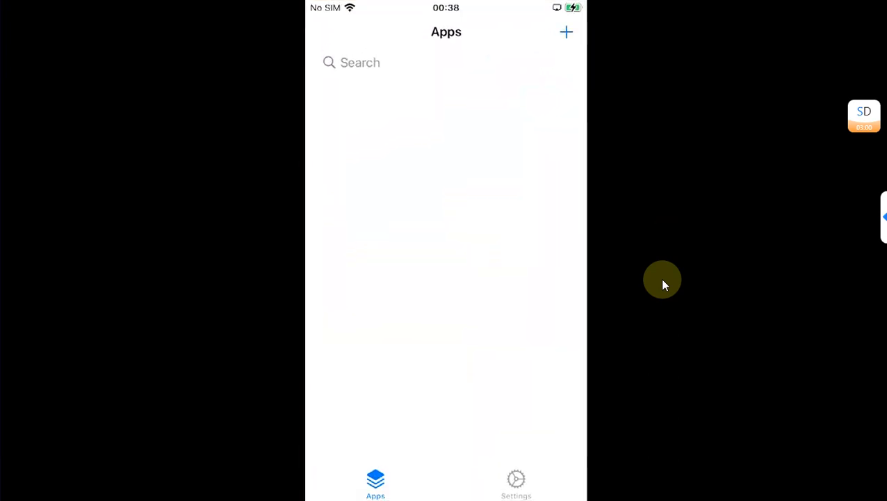